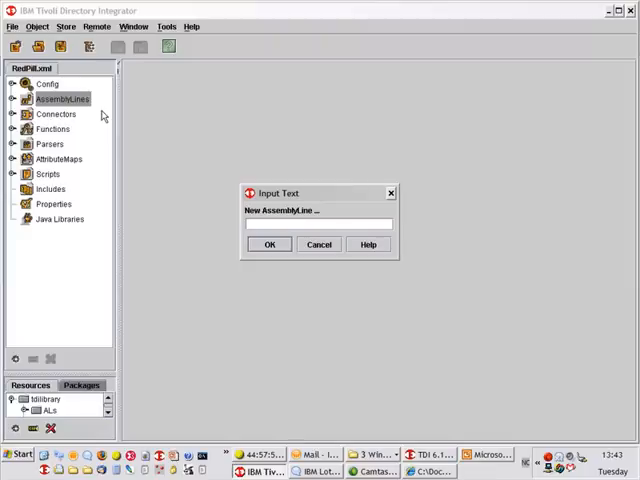
Create a new assembly line named PPRS_to_TSRM
type("P")
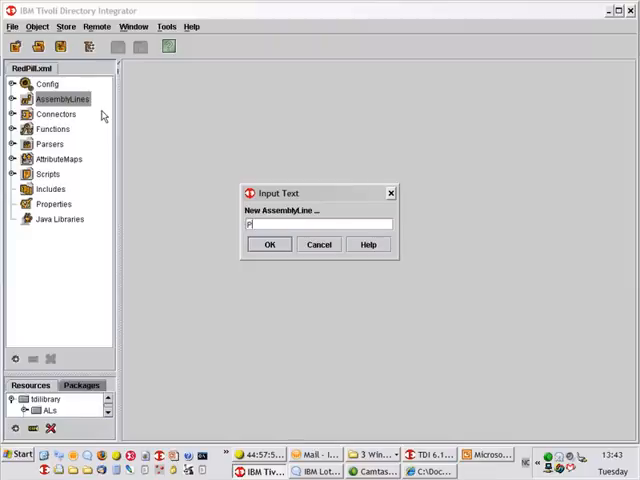
type("PRS")
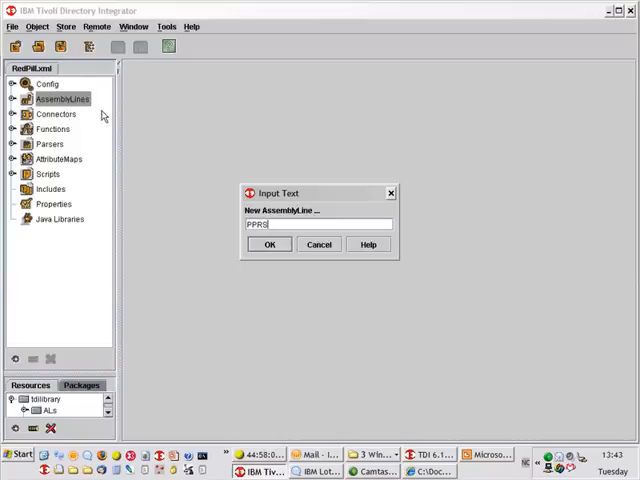
type("_to_")
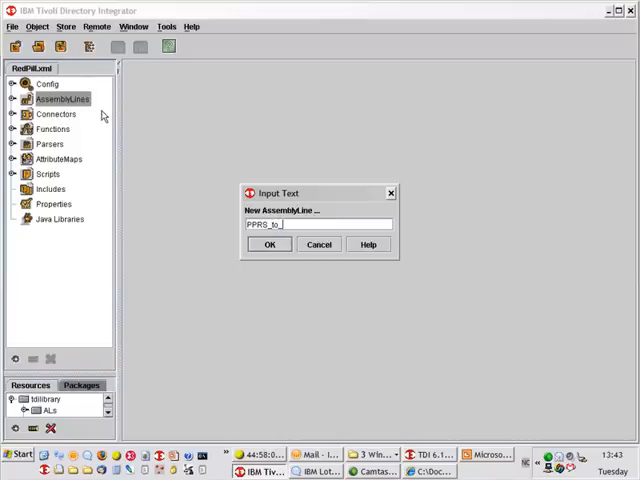
left_click(270, 244)
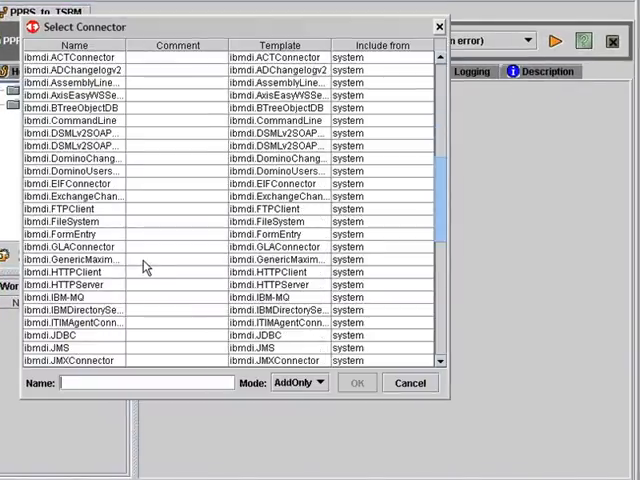
Add a JDBC connector named ReadPPRS in Iterator mode
left_click(70, 335)
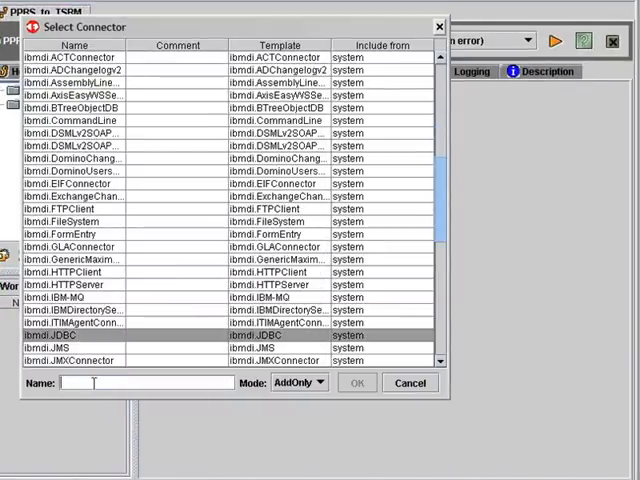
type("ReadPGR")
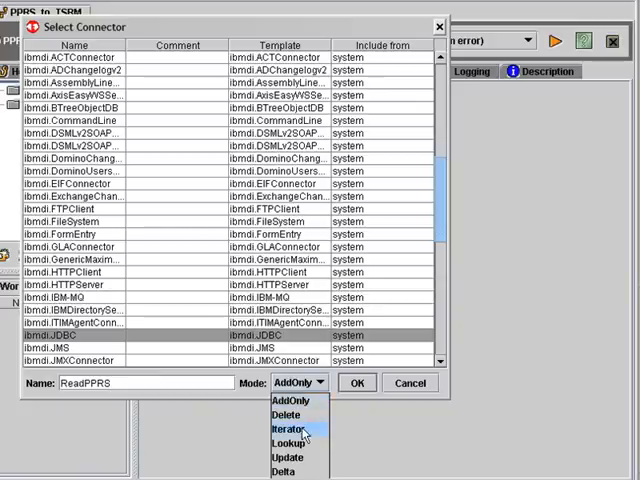
left_click(285, 428)
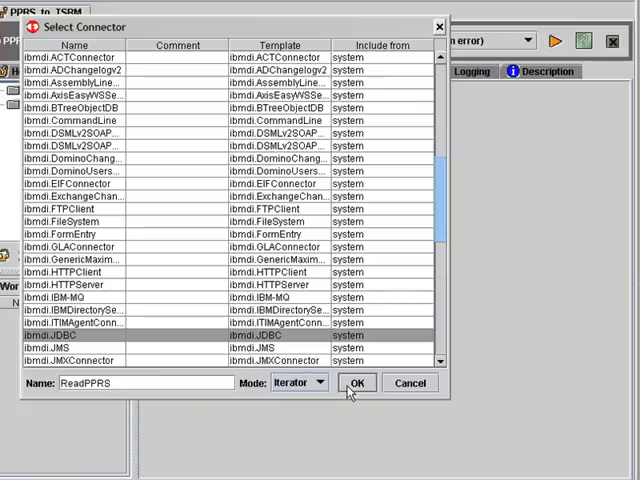
left_click(356, 382)
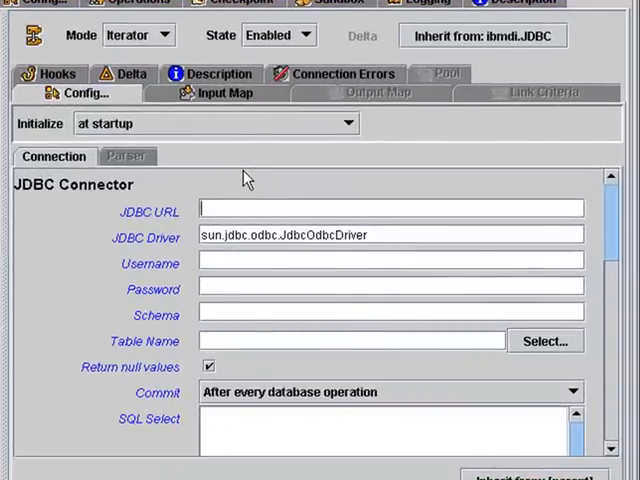
Set the ReadPPRS JDBC URL to jdbc:odbc:pprs
type("jdbc:odbc:")
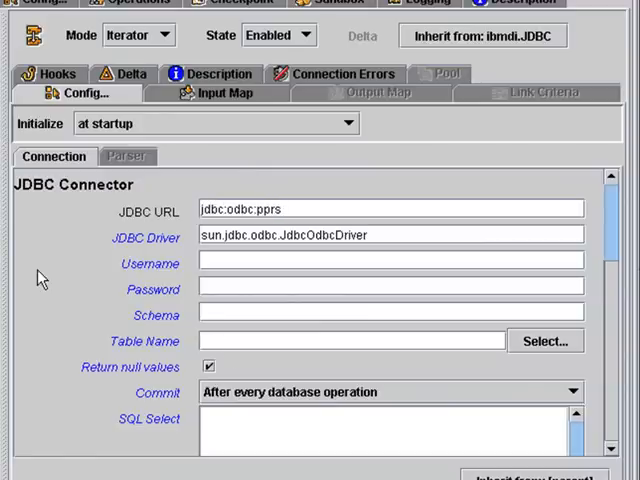
type("pprs")
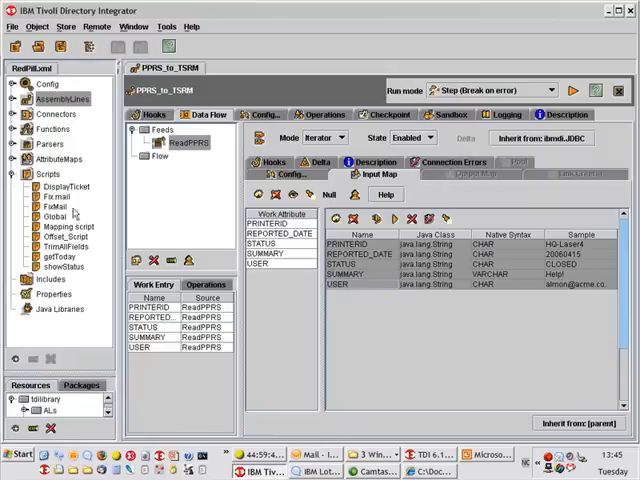
Add the DisplayTicket script after ReadPPRS, review its PRINTERID logging, and run the line
left_click(66, 187)
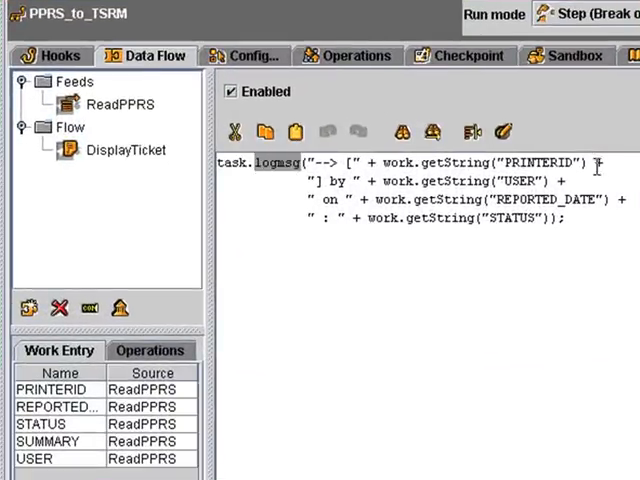
double_click(543, 163)
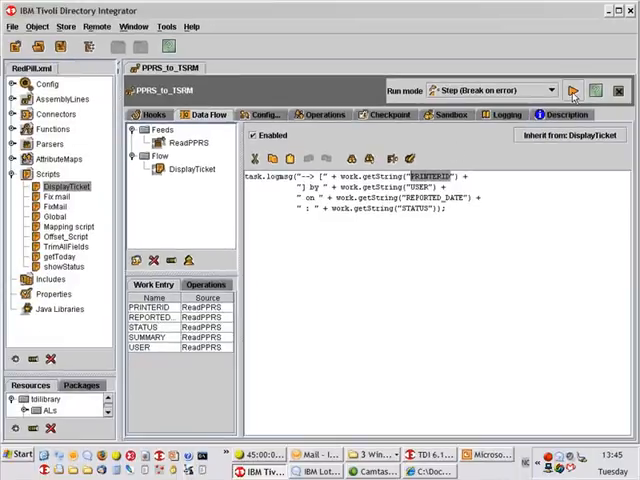
left_click(573, 90)
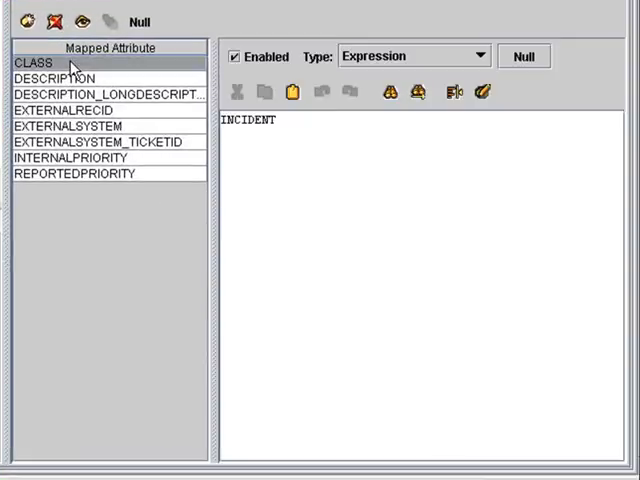
left_click(56, 78)
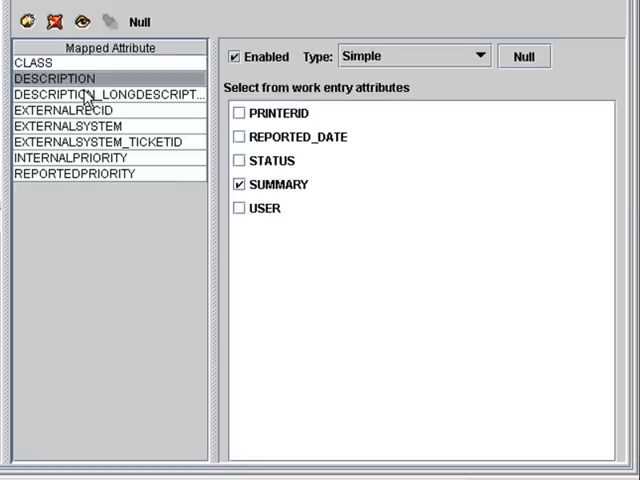
left_click(110, 94)
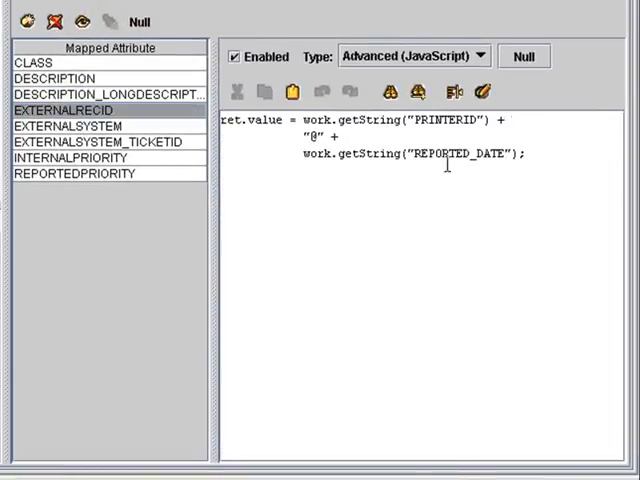
left_click(520, 158)
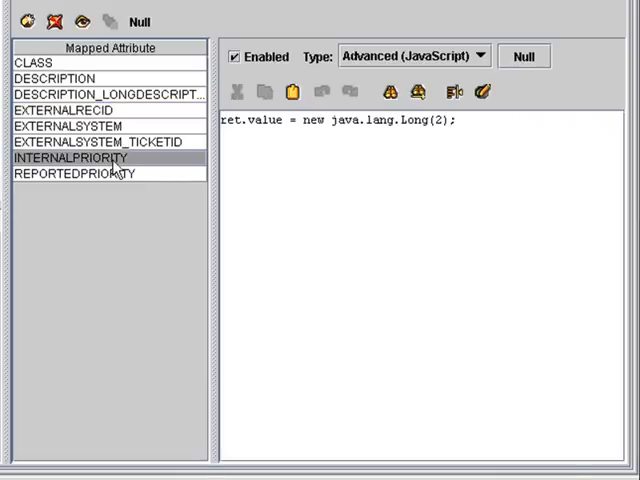
left_click(75, 173)
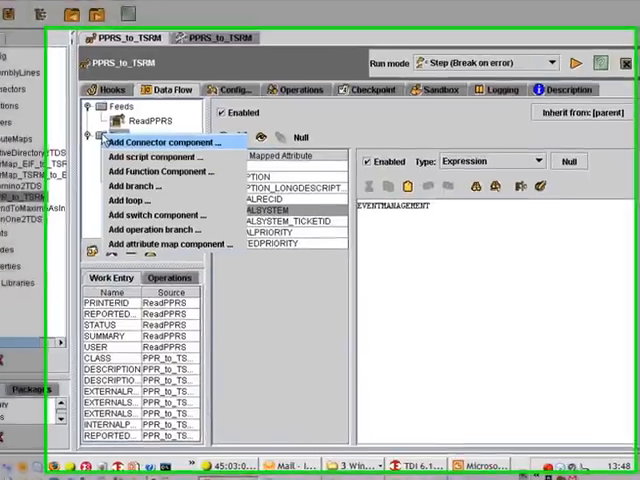
Add a Write_to_TSRM FileSystem connector writing to Configs\RedPill\Output\TSRM.xml
left_click(166, 142)
type("Write_to_TSRM")
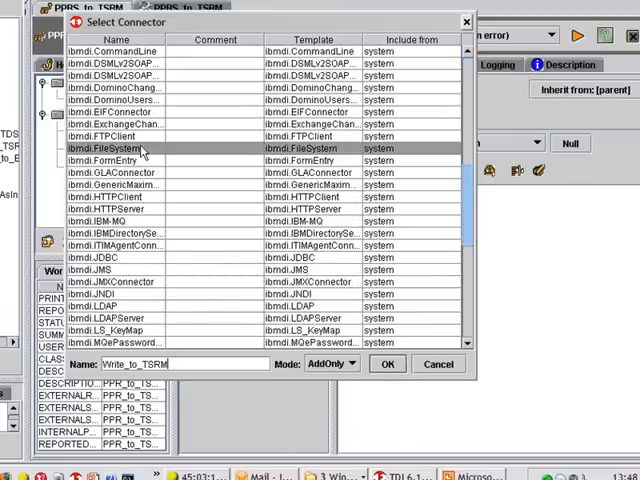
left_click(387, 363)
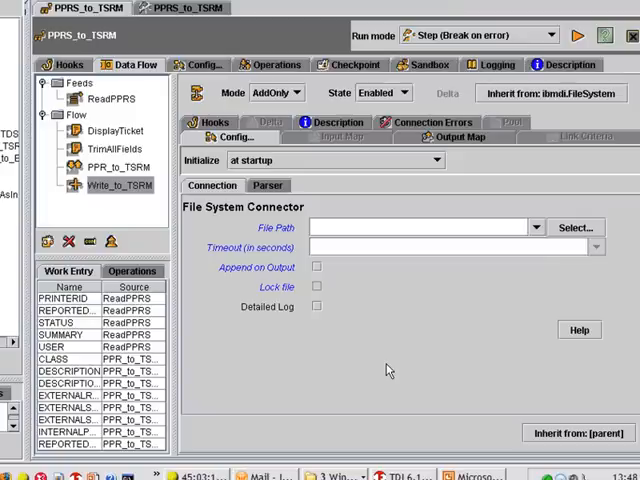
left_click(575, 227)
type("TSRM.xml")
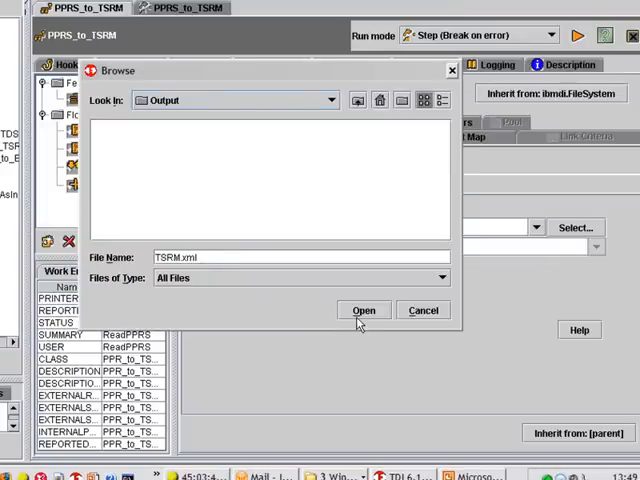
left_click(364, 310)
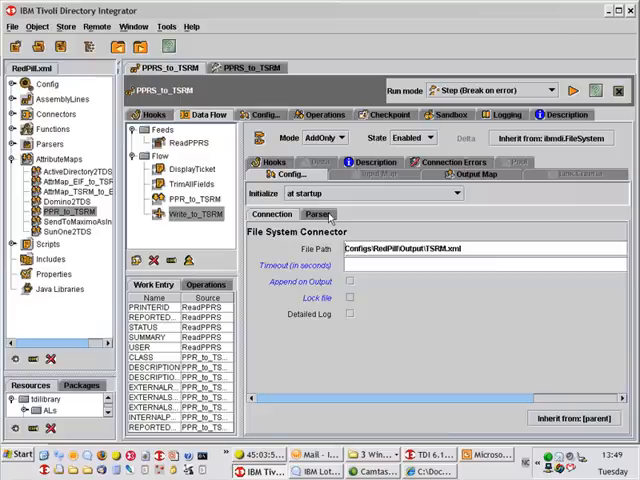
Give Write_to_TSRM the XMLsimple_UTF8 parser, view assembly line settings, and run it
left_click(316, 214)
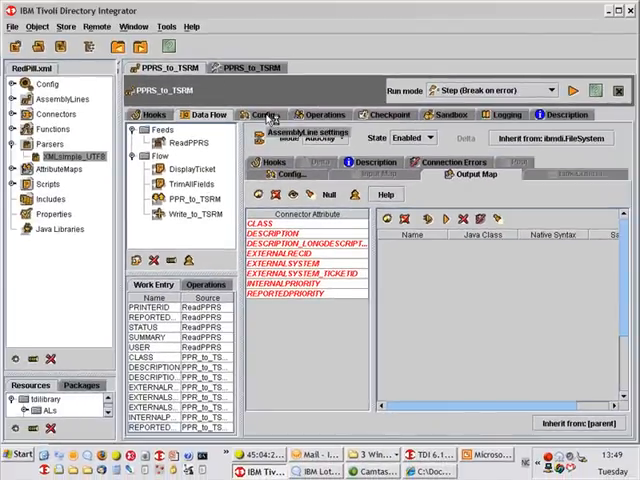
left_click(262, 114)
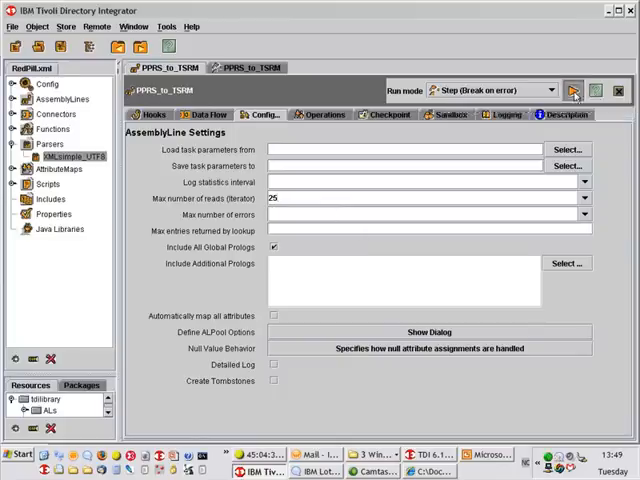
left_click(573, 90)
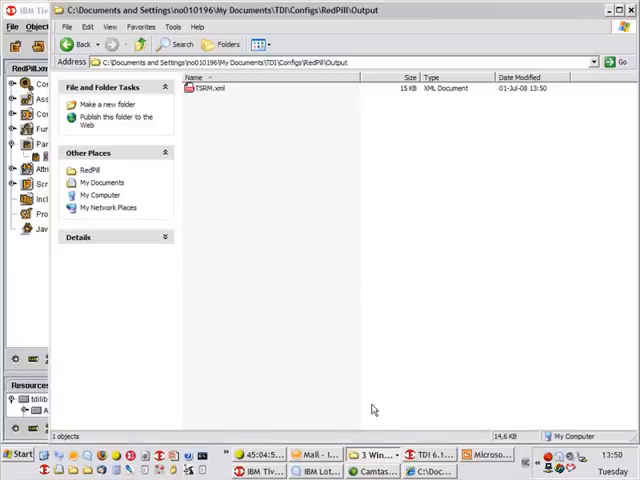
Open TSRM.xml from the Output folder to view its Entry records
right_click(205, 88)
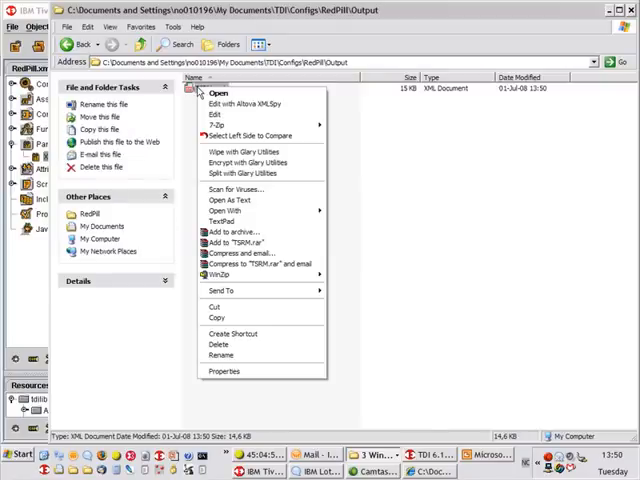
left_click(219, 91)
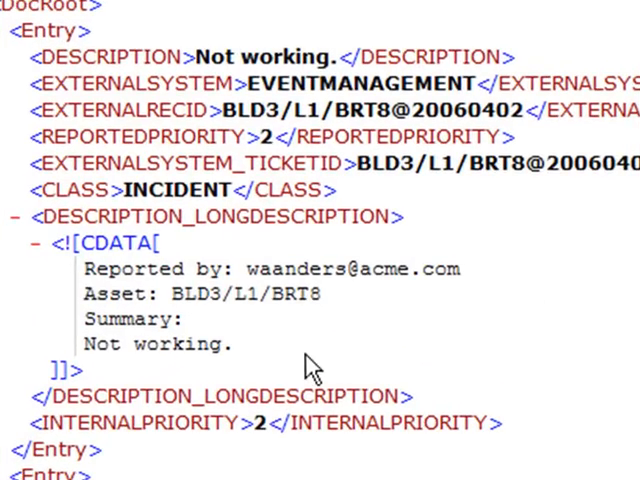
mouse_move(378, 178)
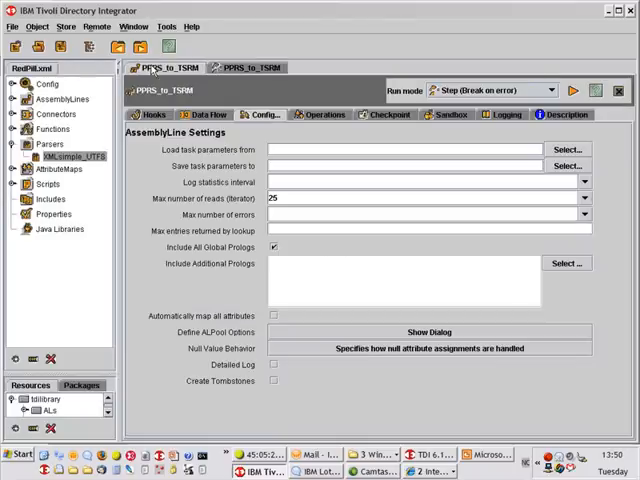
Show the PPR_Users LDAP settings in the PPRS_to_TSRM assembly line
left_click(207, 114)
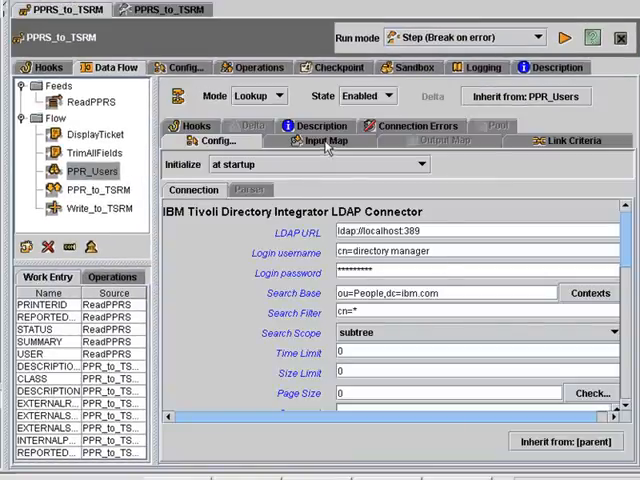
Map cn and telephoneNumber from the discovered schema into PPR_Users' input map
left_click(323, 140)
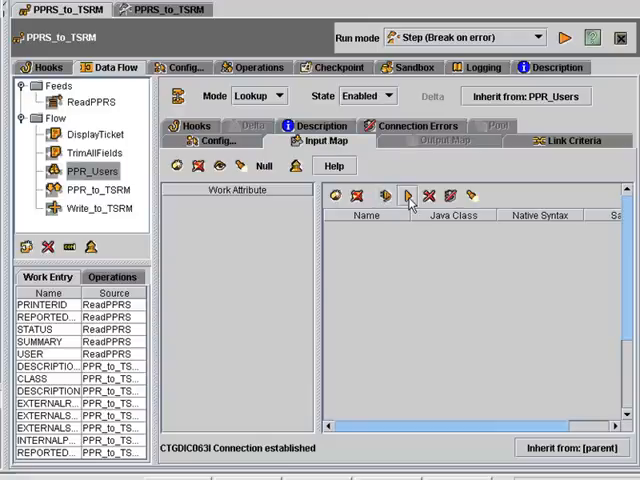
left_click(407, 195)
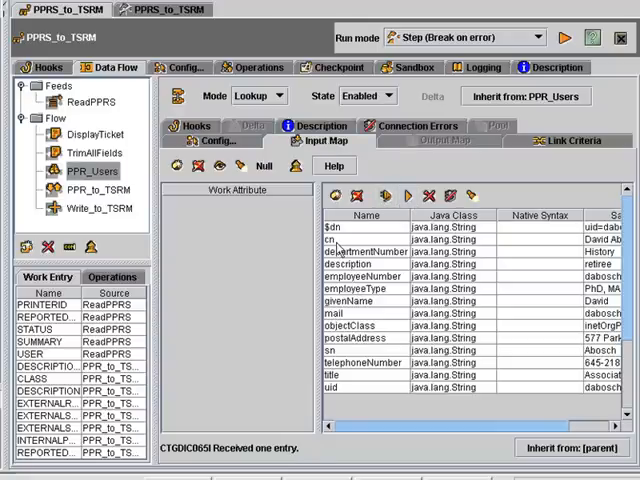
left_click(360, 362)
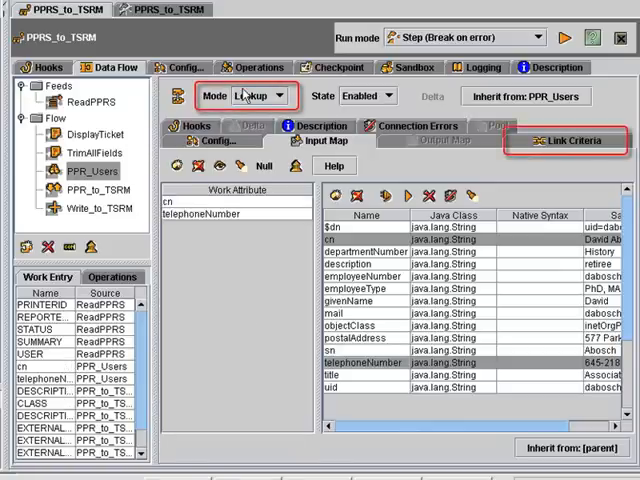
Add the link criterion mail equals $USER to PPR_Users
left_click(571, 140)
type("mail")
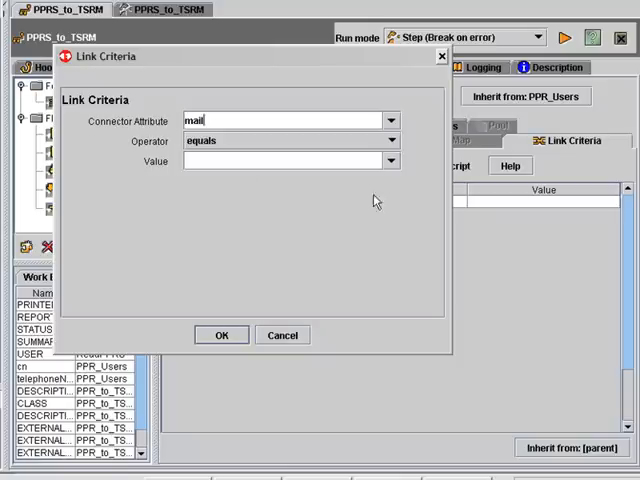
left_click(391, 160)
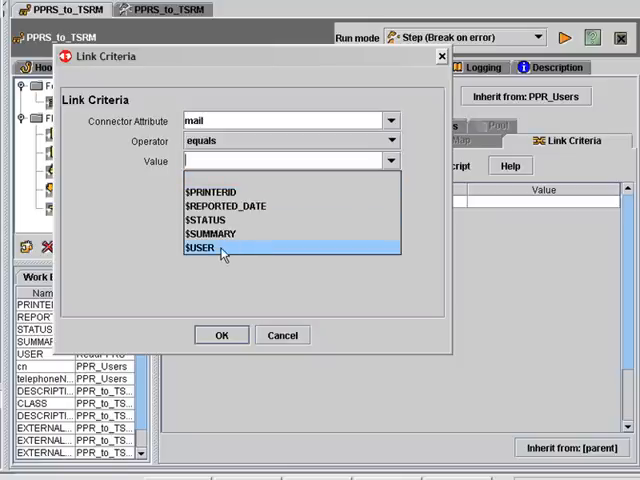
left_click(203, 248)
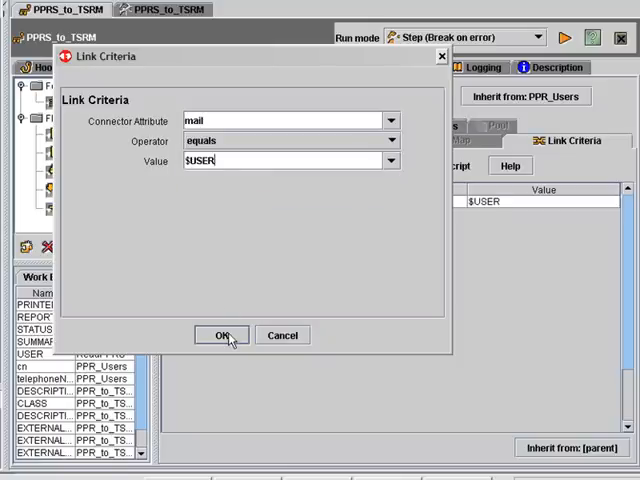
left_click(222, 335)
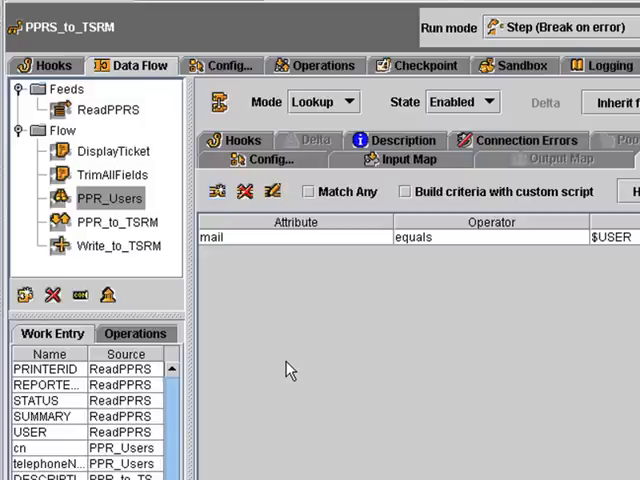
mouse_move(276, 277)
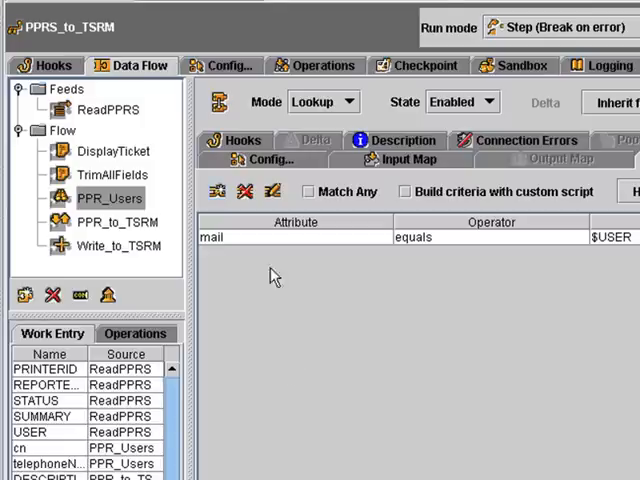
Enable the On No Match hook with not-found logging and placeholder cn and telephoneNumber
left_click(241, 140)
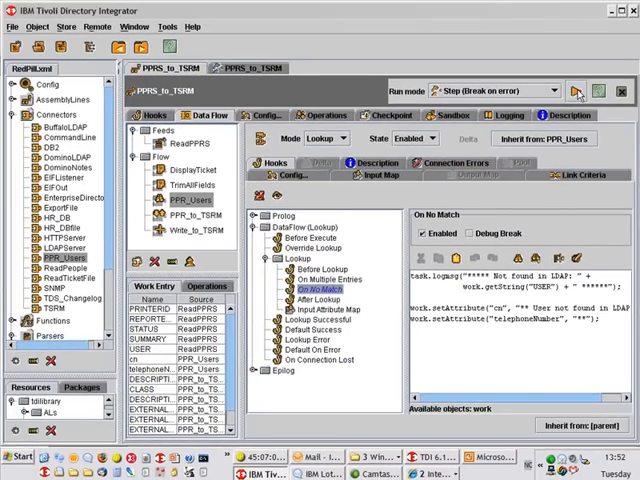
left_click(577, 91)
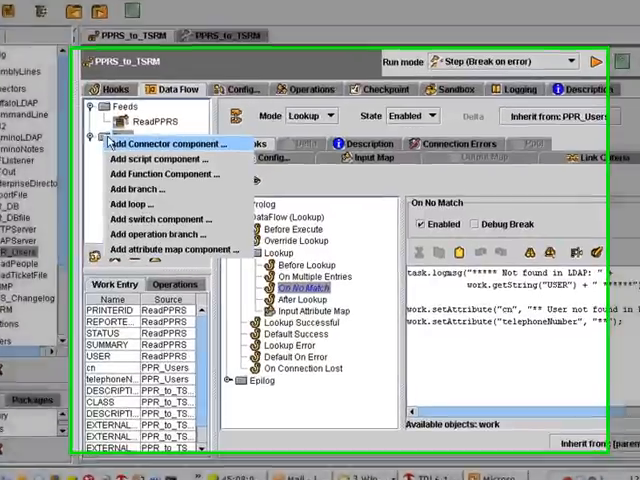
Add an 'IF closed' branch with the condition STATUS starts with closed
left_click(140, 190)
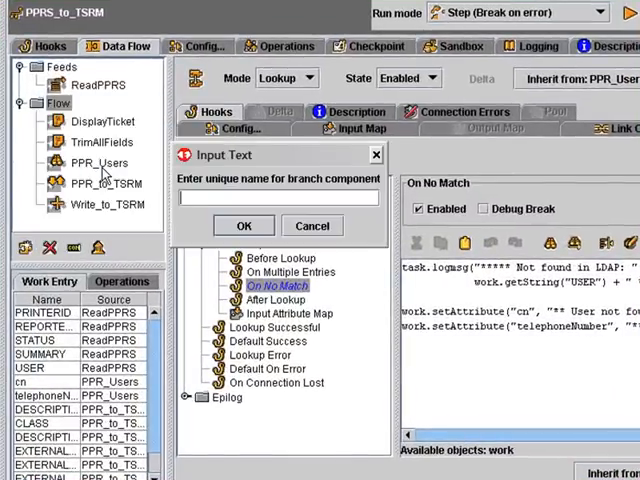
left_click(244, 225)
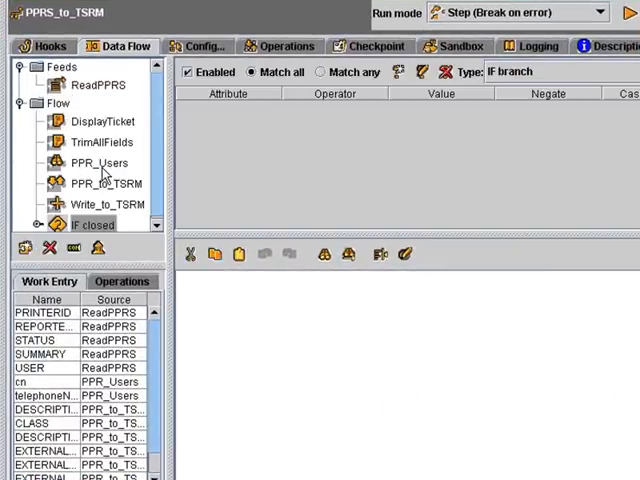
mouse_move(55, 232)
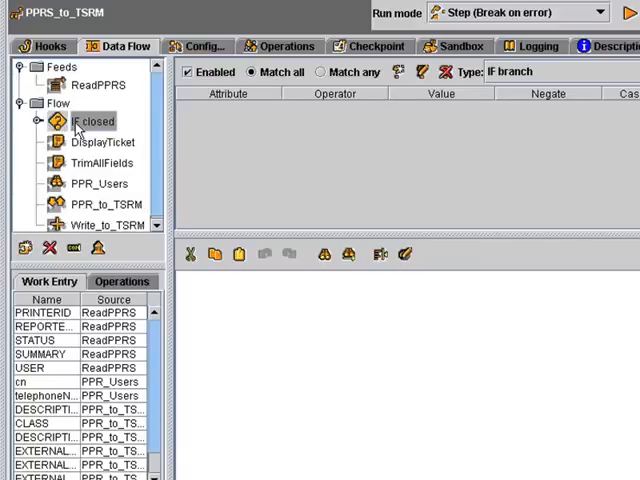
left_click(398, 72)
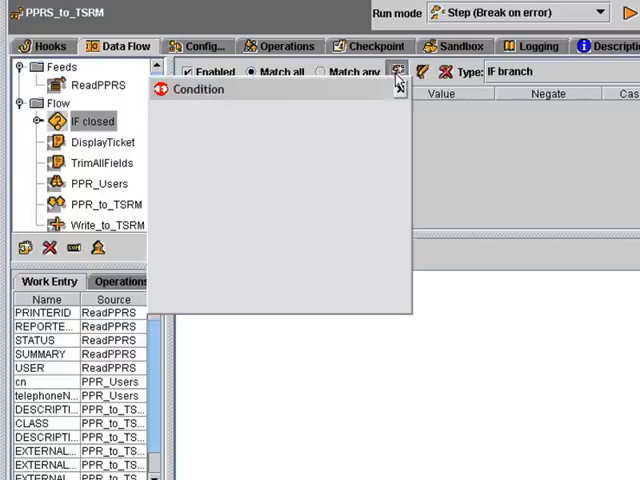
left_click(381, 161)
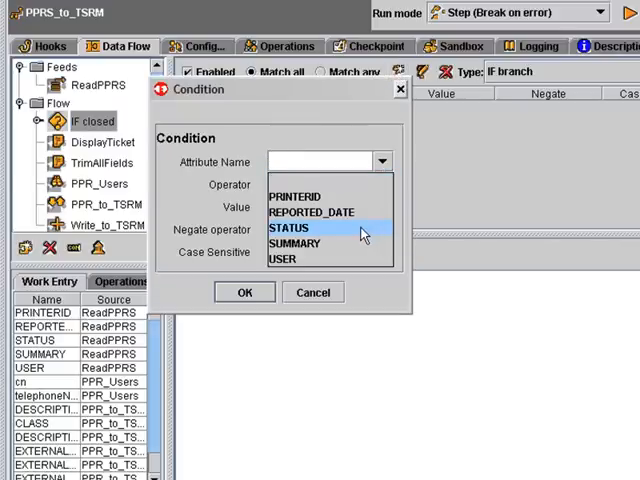
left_click(288, 228)
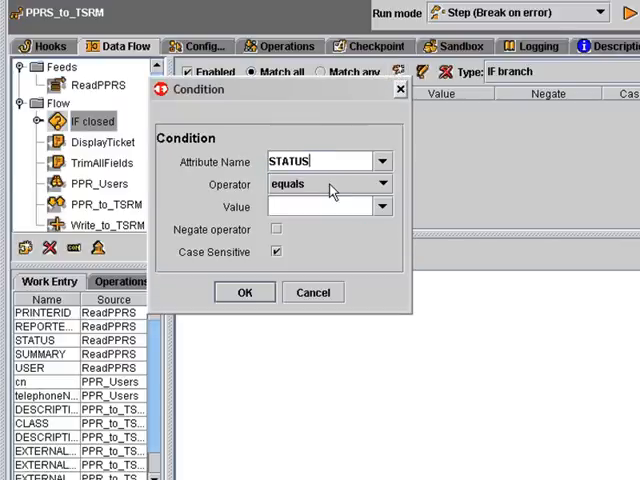
left_click(320, 184)
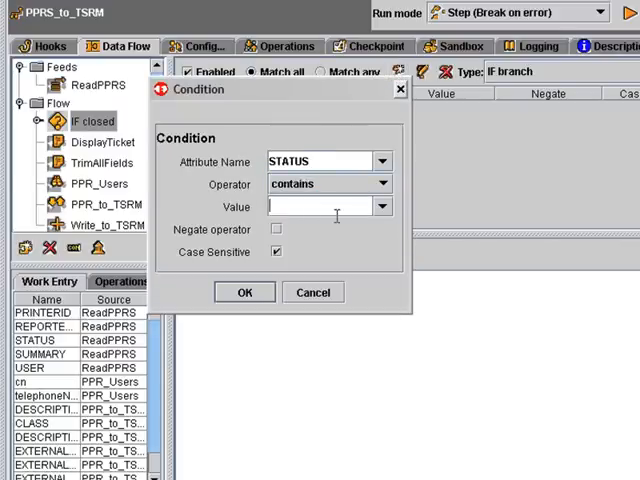
type("closed")
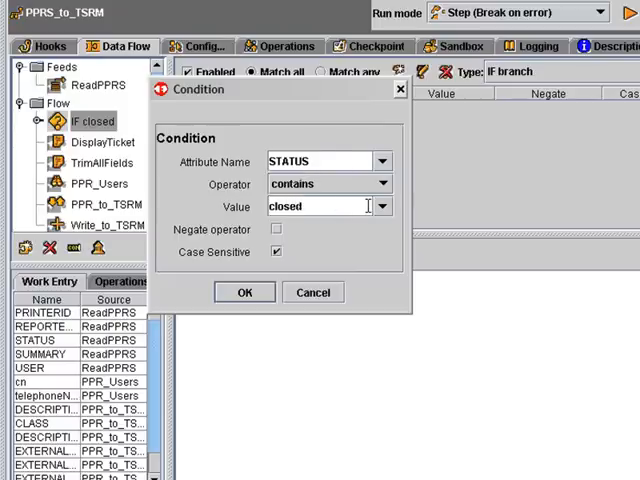
left_click(382, 184)
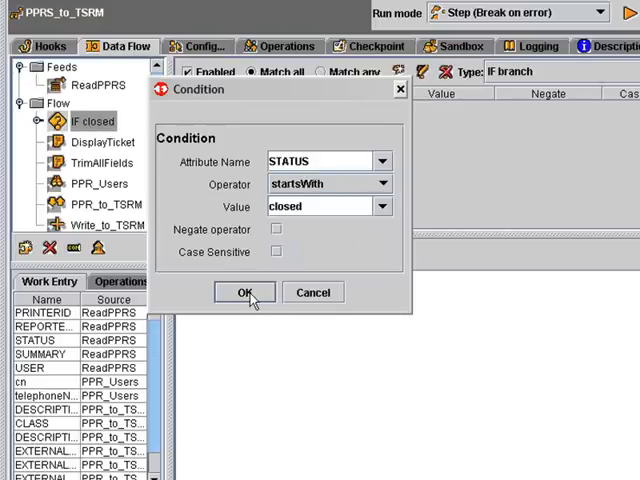
left_click(244, 292)
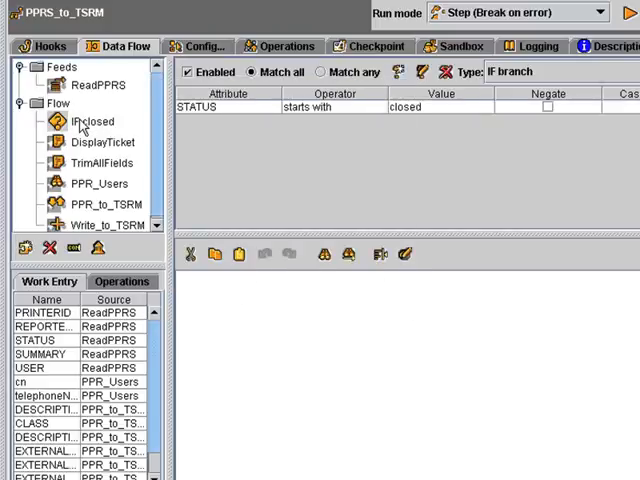
Add an 'Exit flow' script under IF closed containing system.exitFlow();
right_click(90, 121)
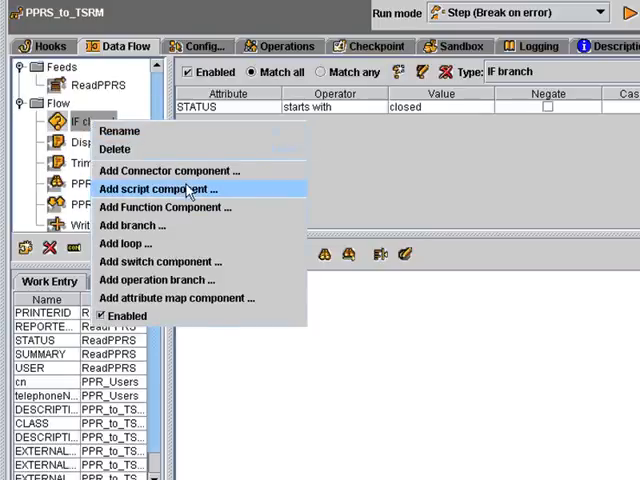
left_click(171, 189)
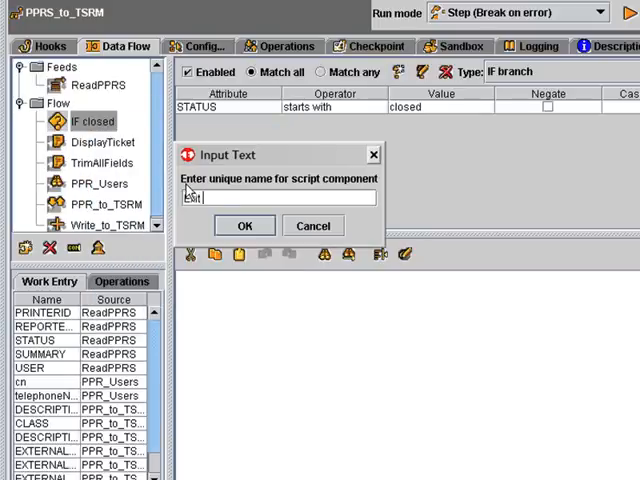
left_click(245, 225)
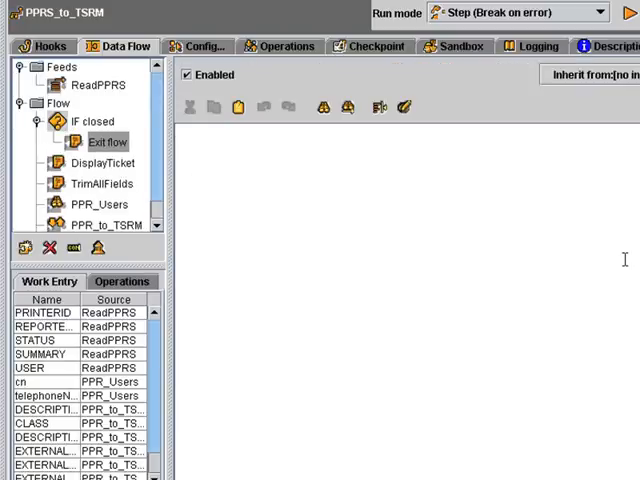
type("system.e")
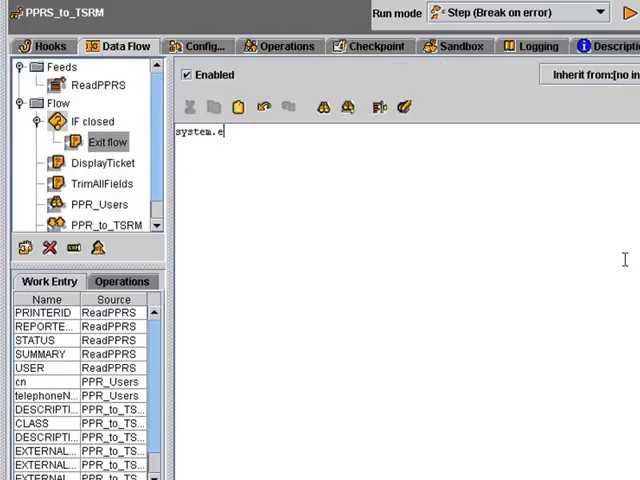
type("xitFlow();")
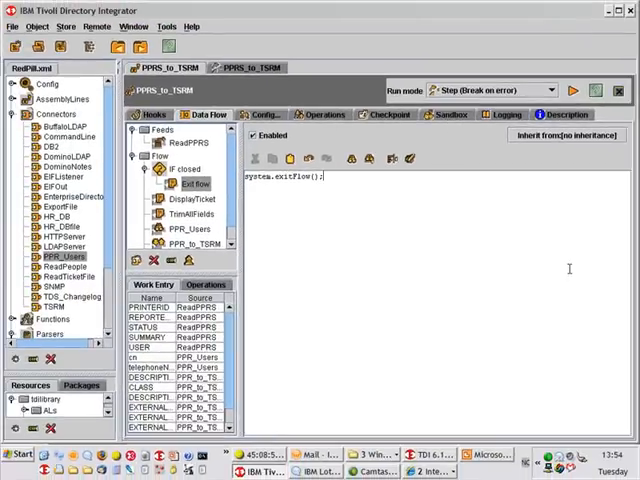
Run PPRS_to_TSRM from the Data Flow view: 310 read, 246 exited, 64 added
left_click(260, 114)
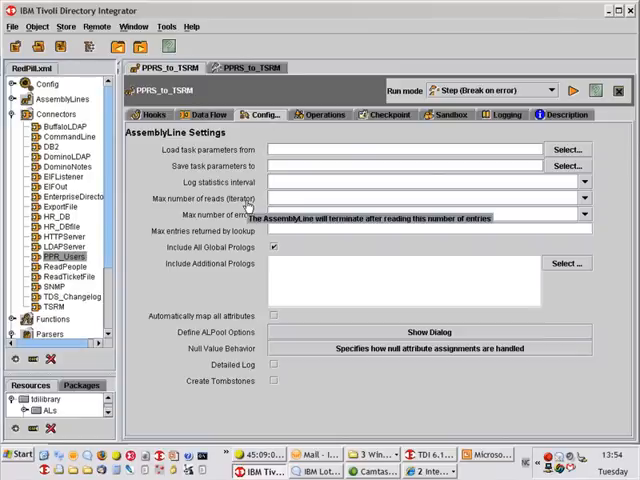
left_click(204, 114)
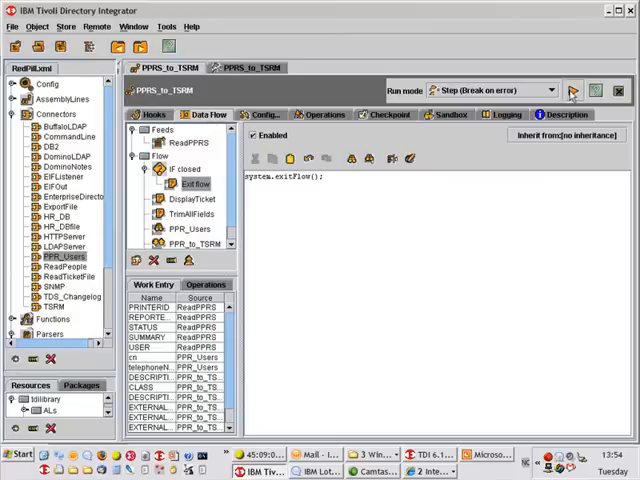
left_click(573, 90)
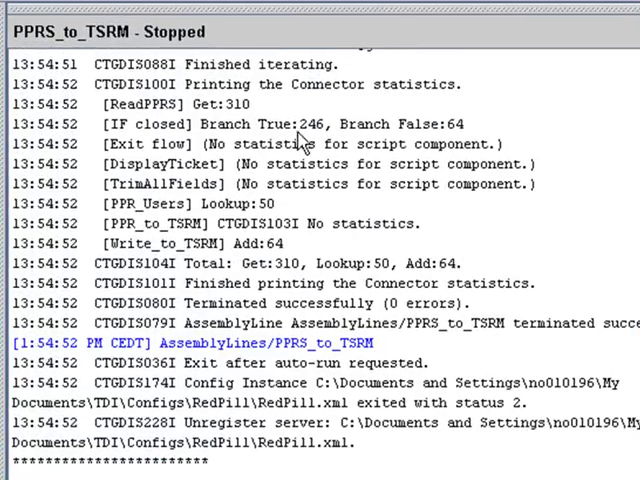
mouse_move(305, 140)
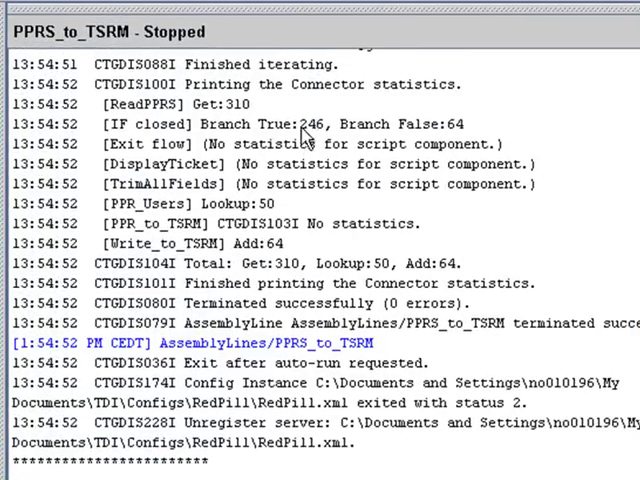
mouse_move(380, 143)
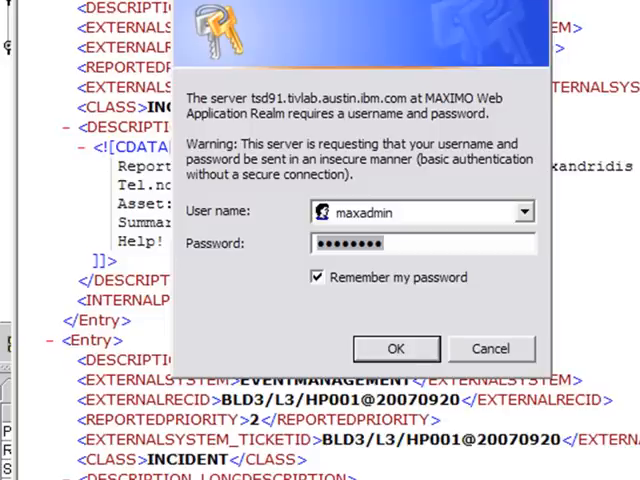
Sign in to Maximo as maxadmin and filter Incidents by Internal Priority 2
left_click(395, 348)
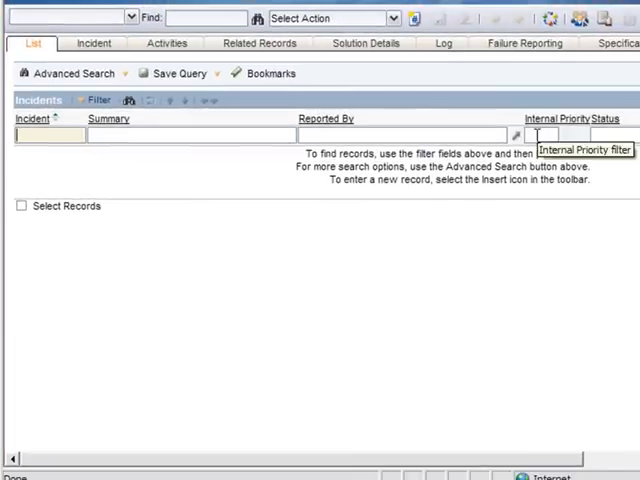
type("2")
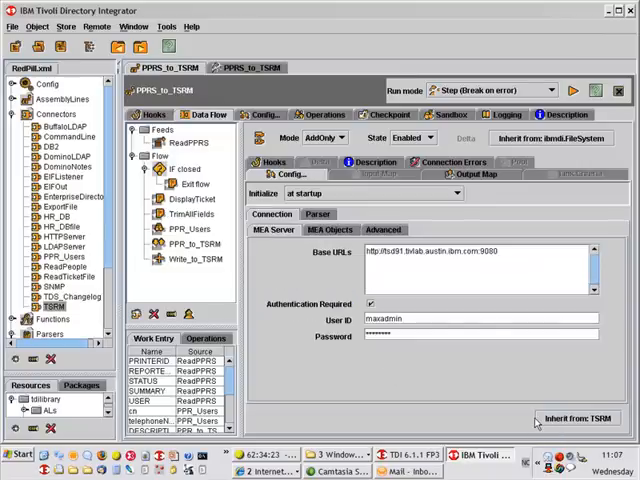
Confirm Write_to_TSRM targets MXOSINCIDENT, then start PPRS_to_TSRM again
left_click(330, 229)
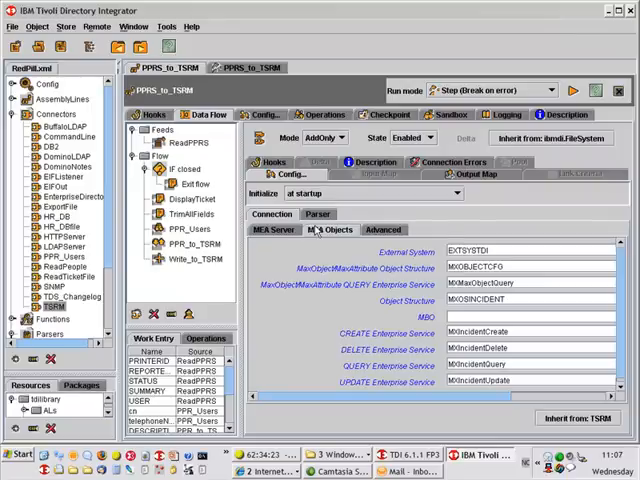
left_click(510, 298)
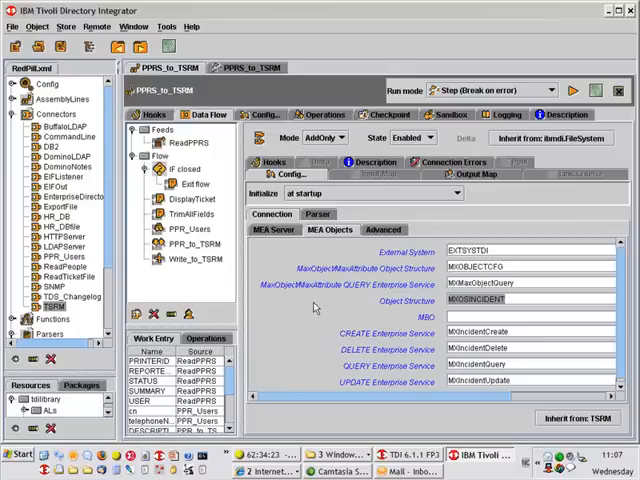
left_click(573, 90)
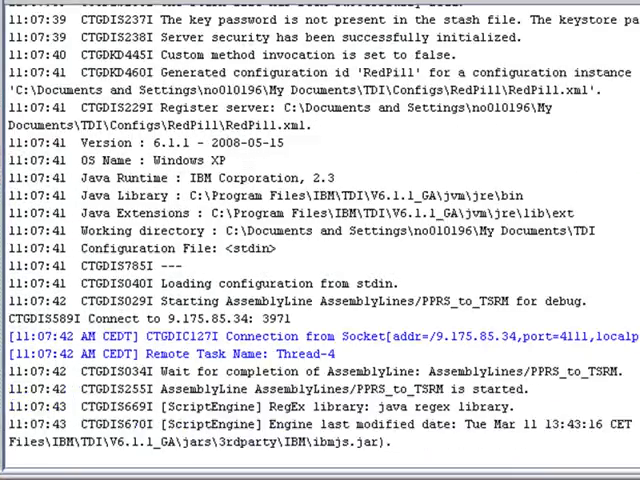
Follow the log as Write_to_TSRM creates ticket entries, then continue the run
scroll("down", 3)
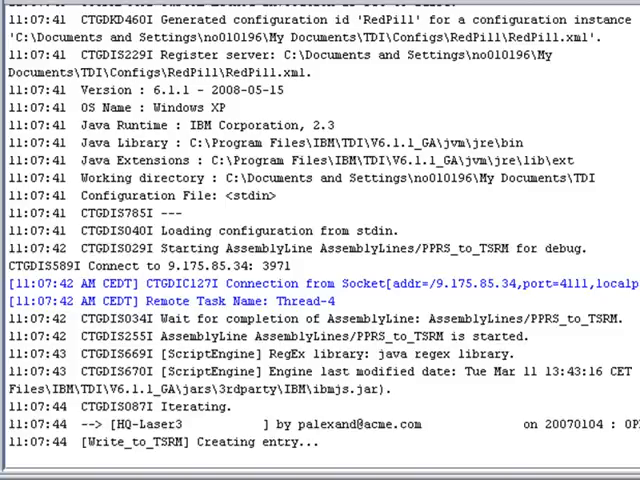
scroll("down", 3)
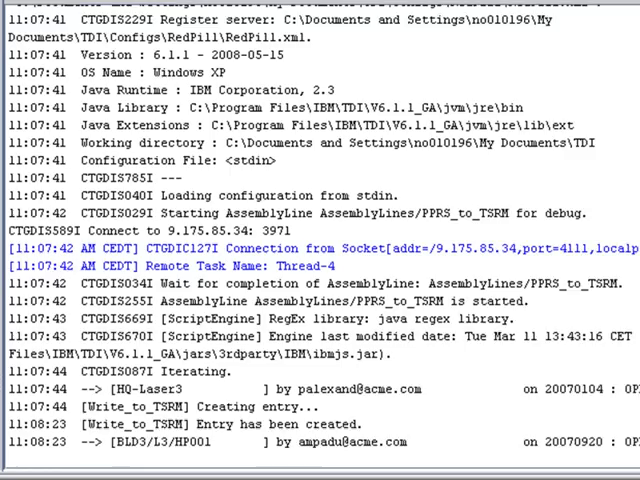
scroll("down", 3)
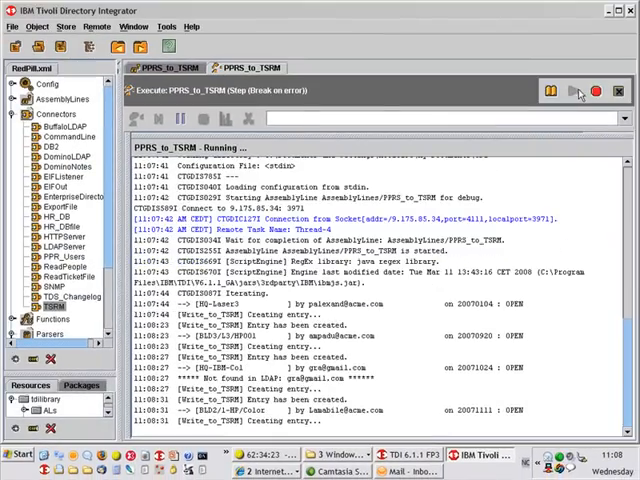
left_click(595, 91)
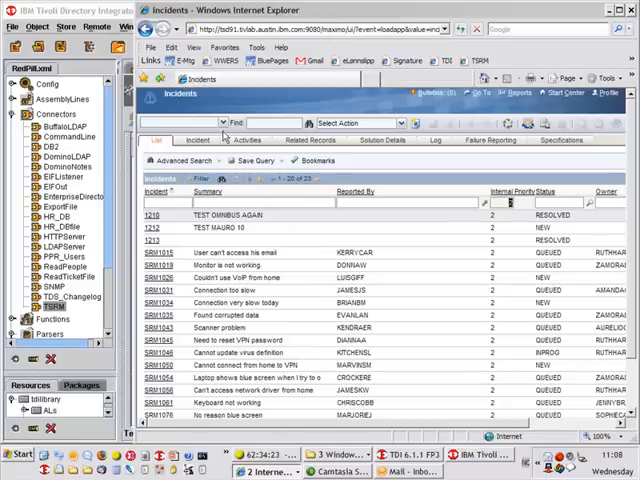
mouse_move(510, 202)
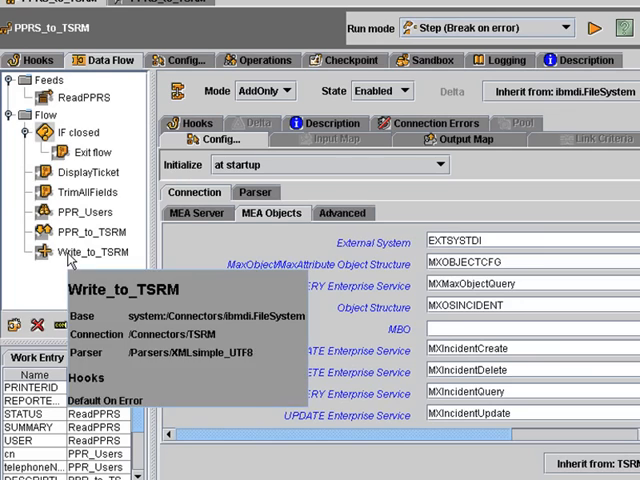
Review Write_to_TSRM's On Error hook, then show ReadPPRS's Delta settings, Enable Delta unchecked
left_click(196, 123)
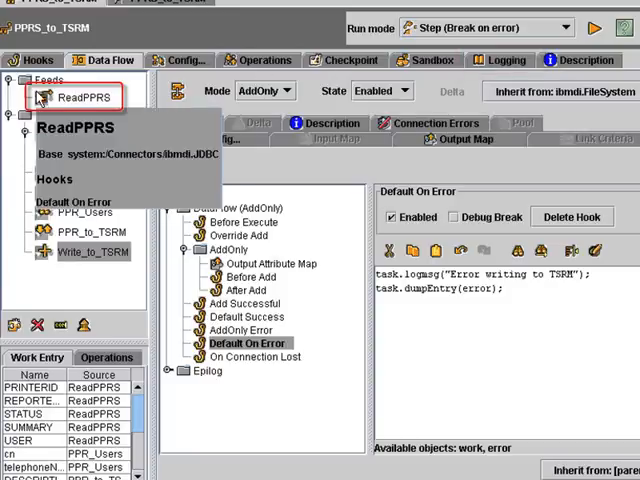
left_click(259, 123)
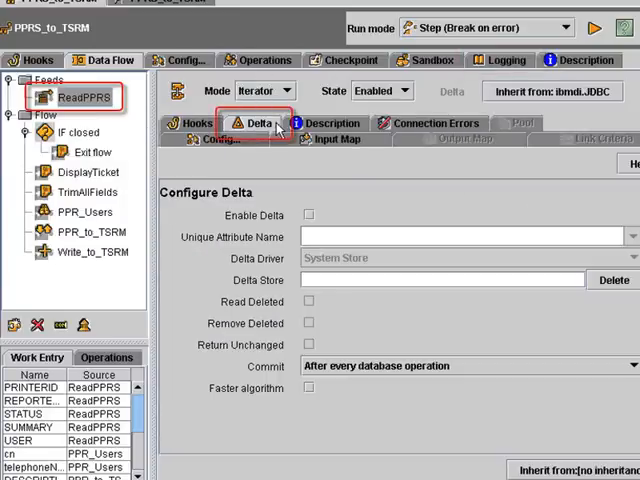